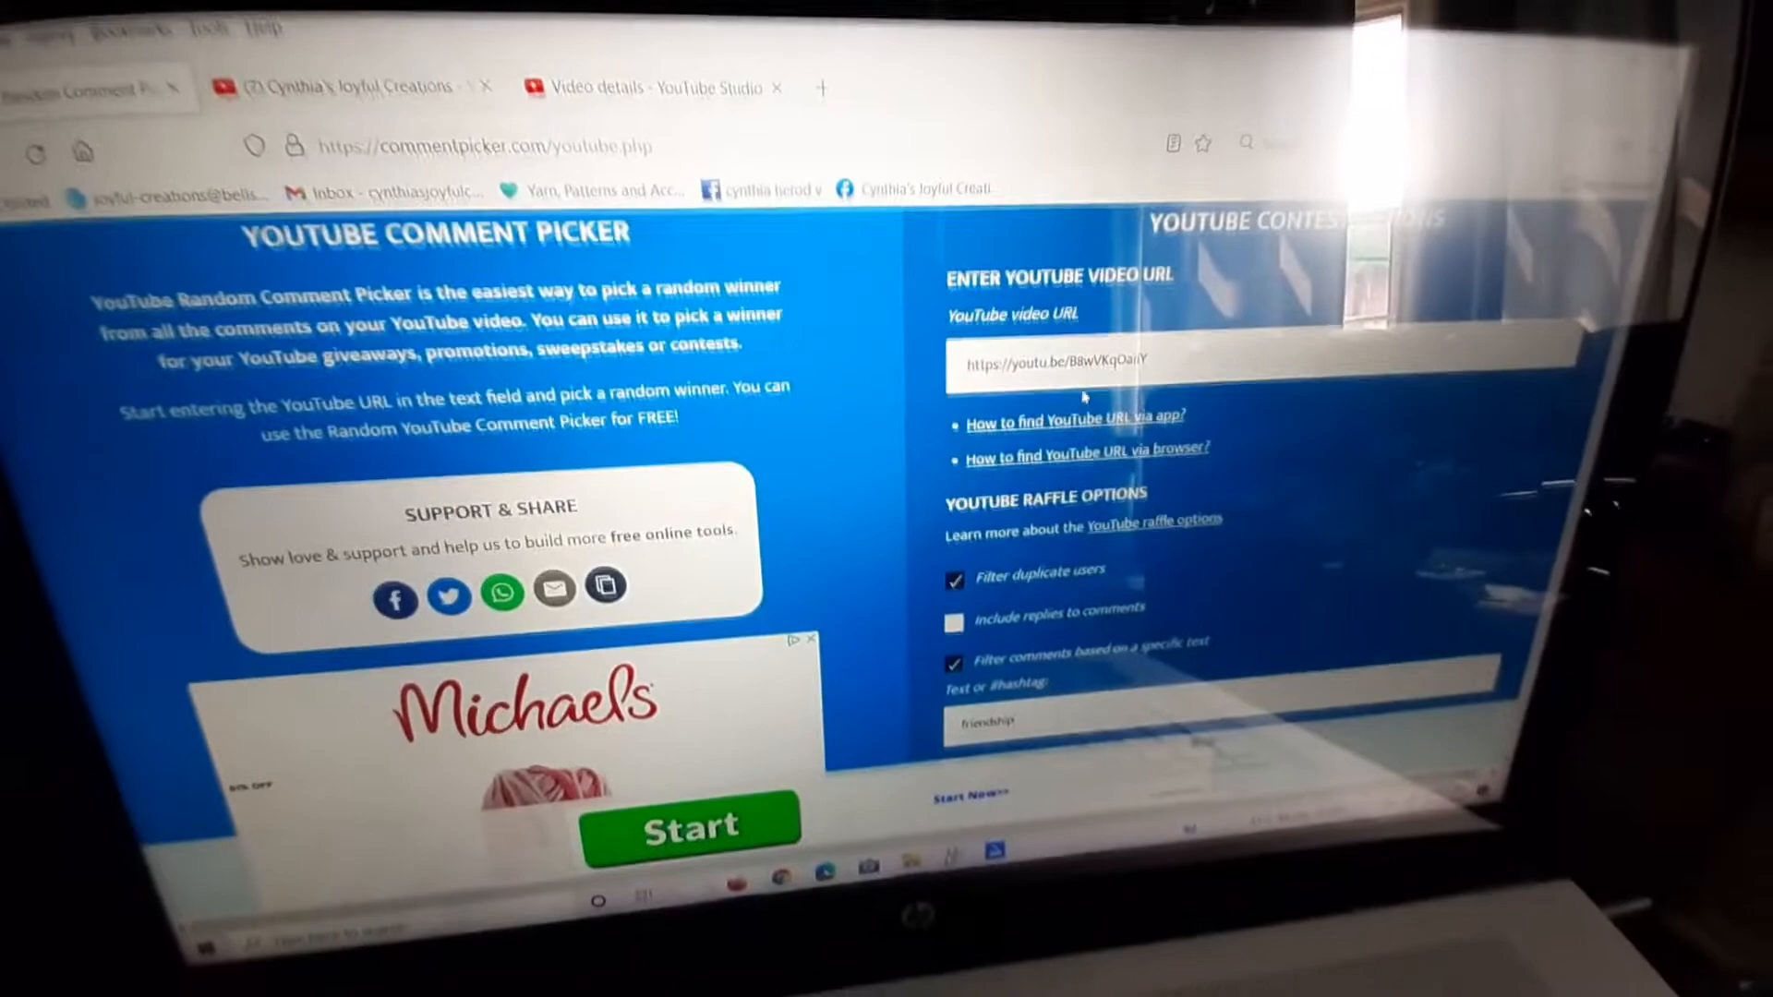
- Scroll down to reach the raffle start section below the filter settings
{"action": "scroll", "scroll_direction": "down", "scroll_amount": 3}
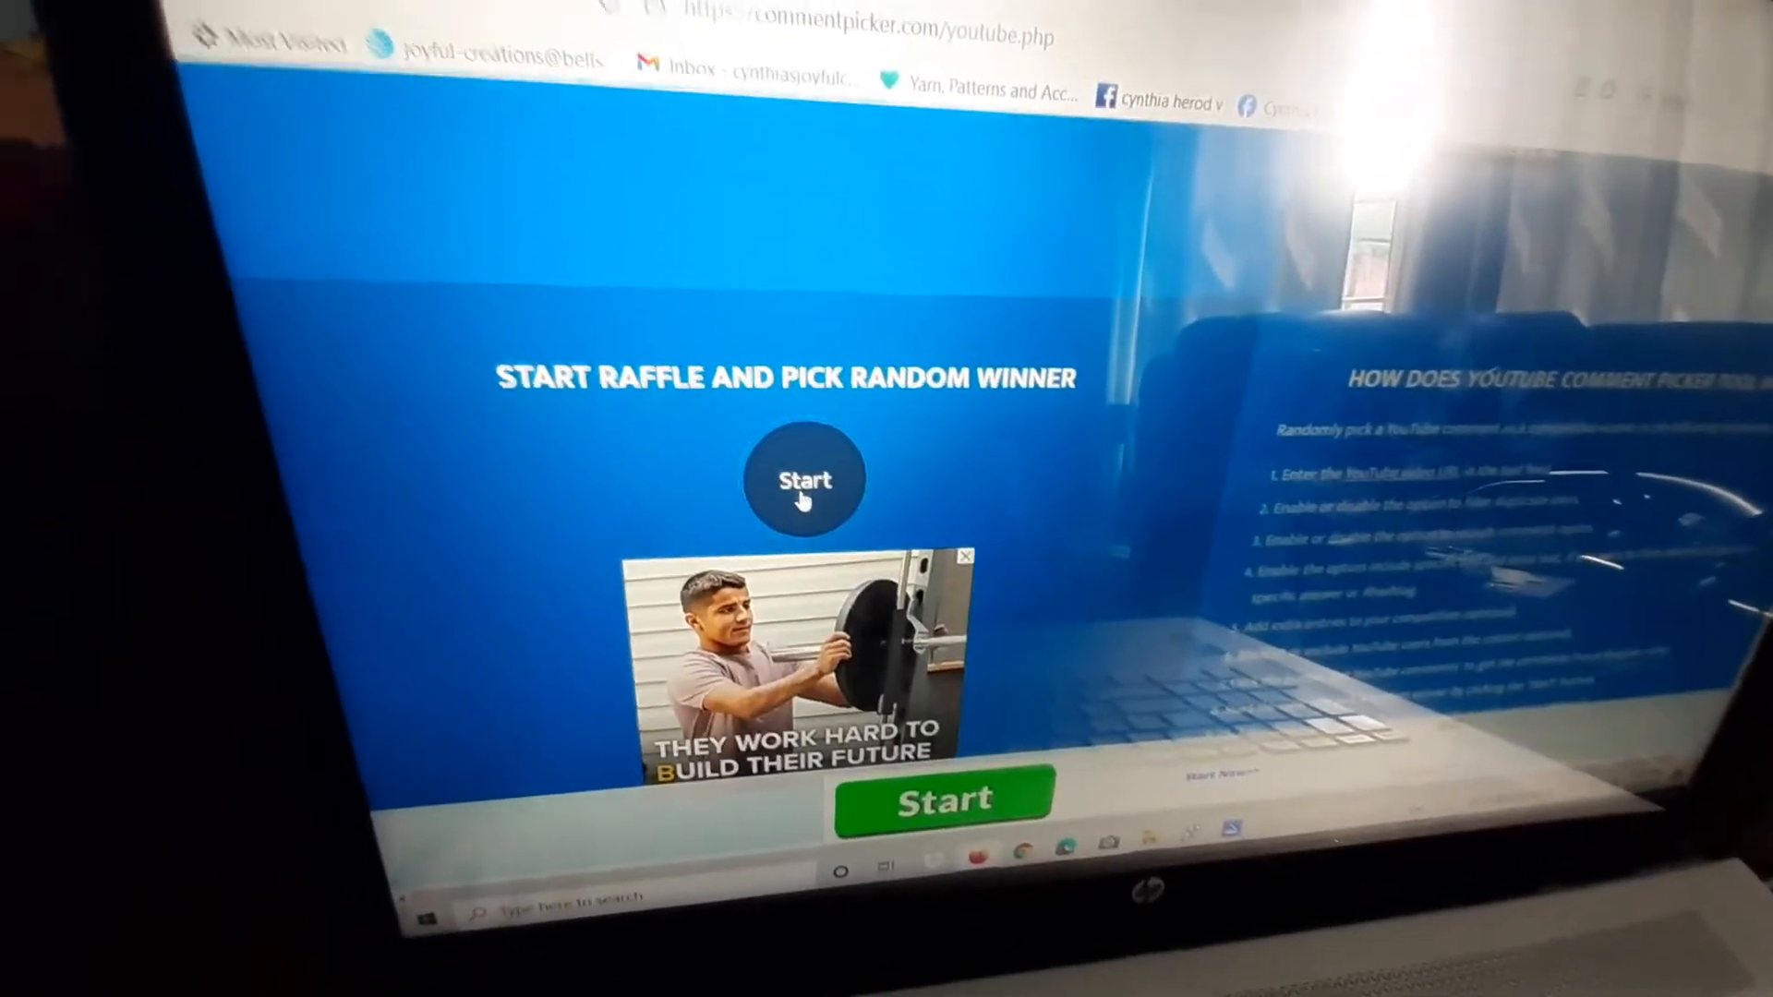
{"action": "left_click", "coordinate": [805, 480]}
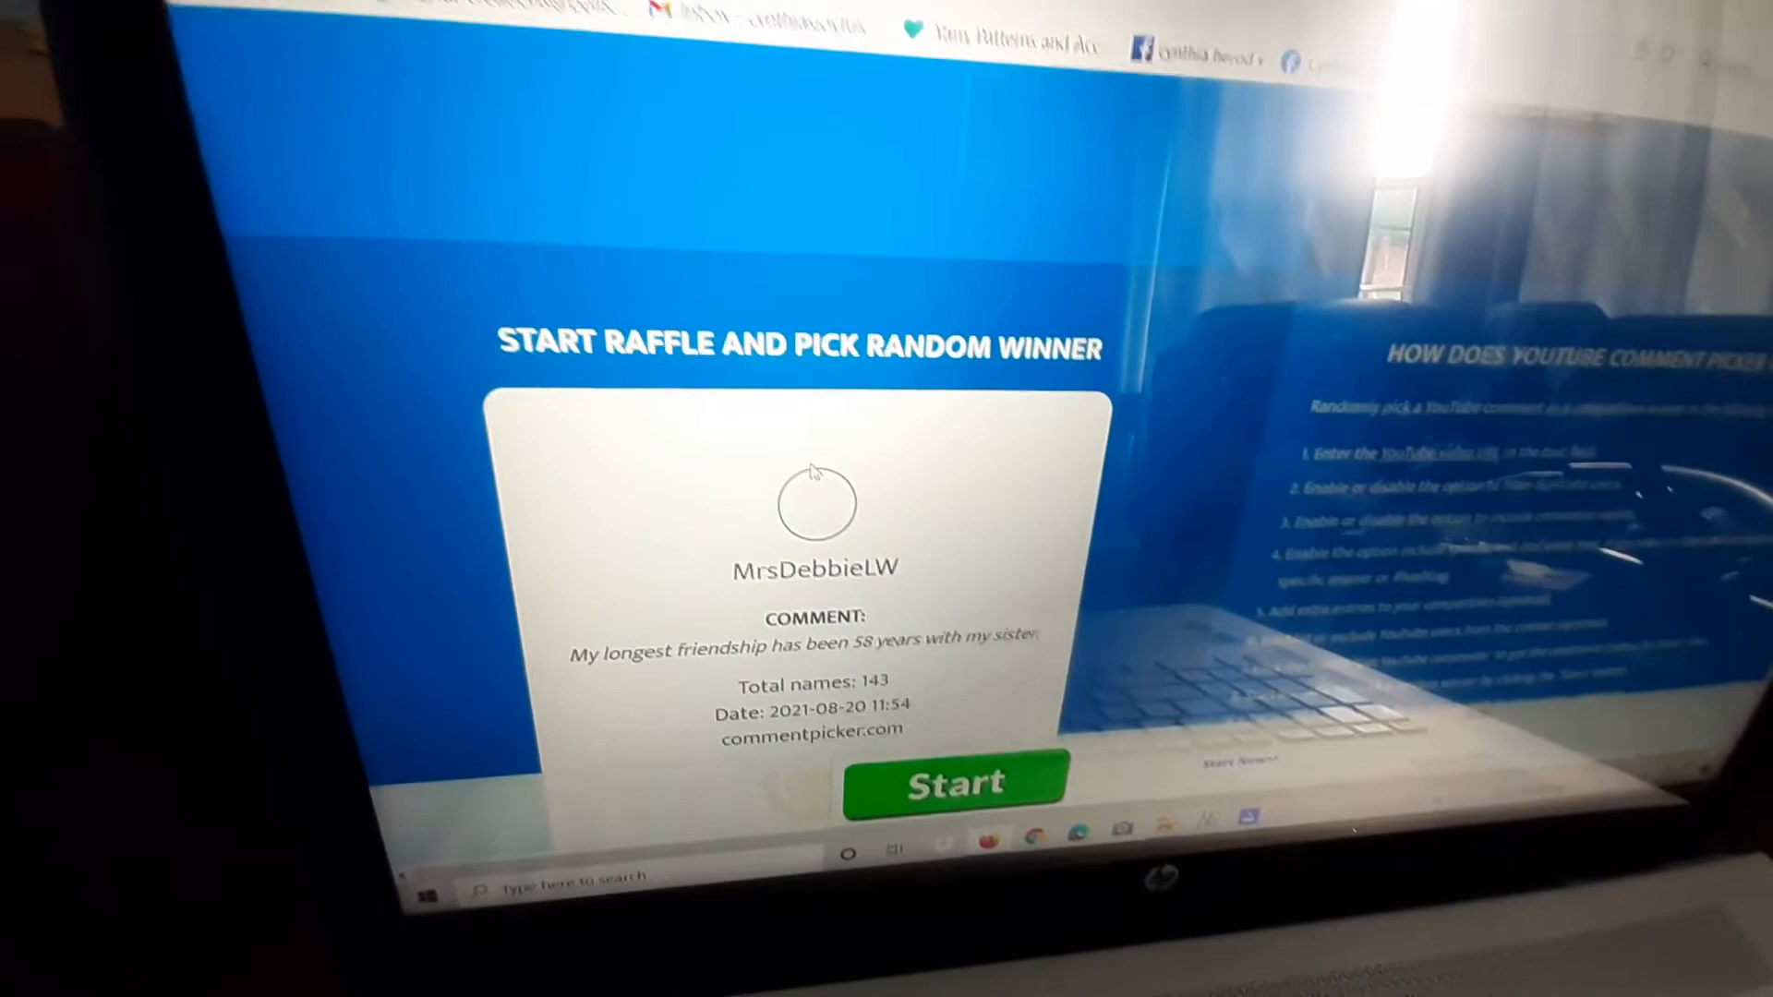
{"action": "left_click", "coordinate": [953, 782]}
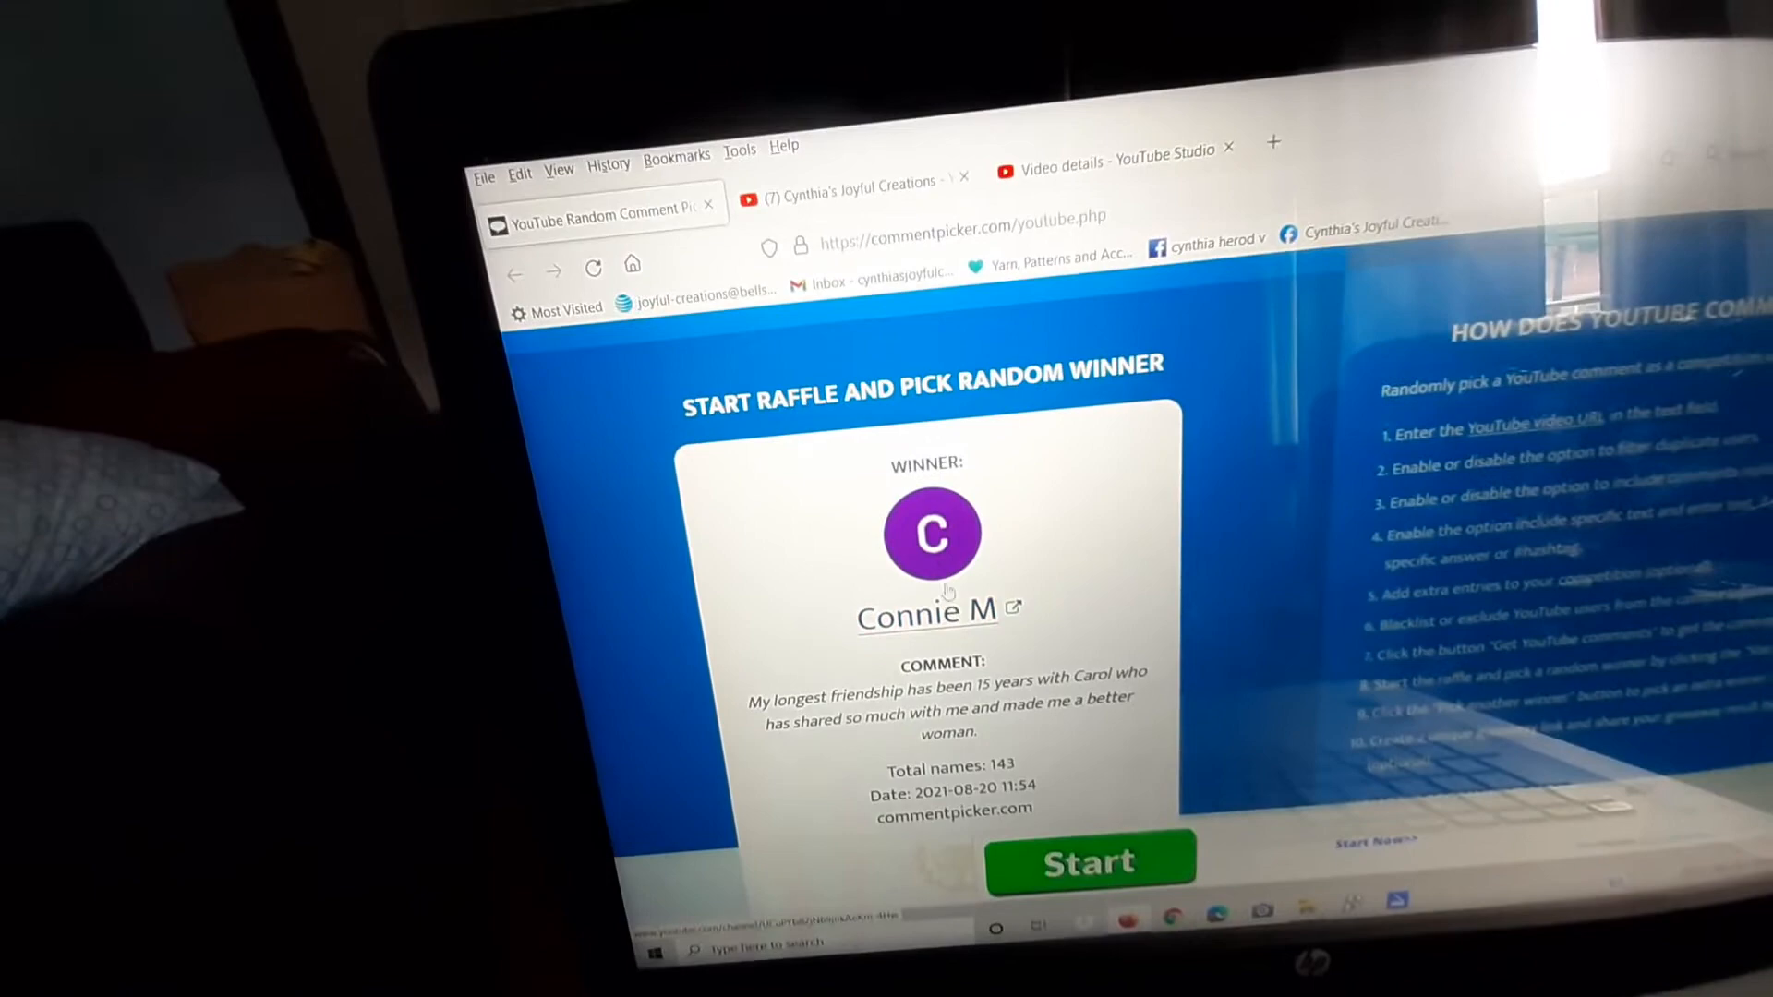
- View Connie M's channel list and locate Cynthia's Joyful Creations among her subscribed channels
{"action": "left_click", "coordinate": [925, 611]}
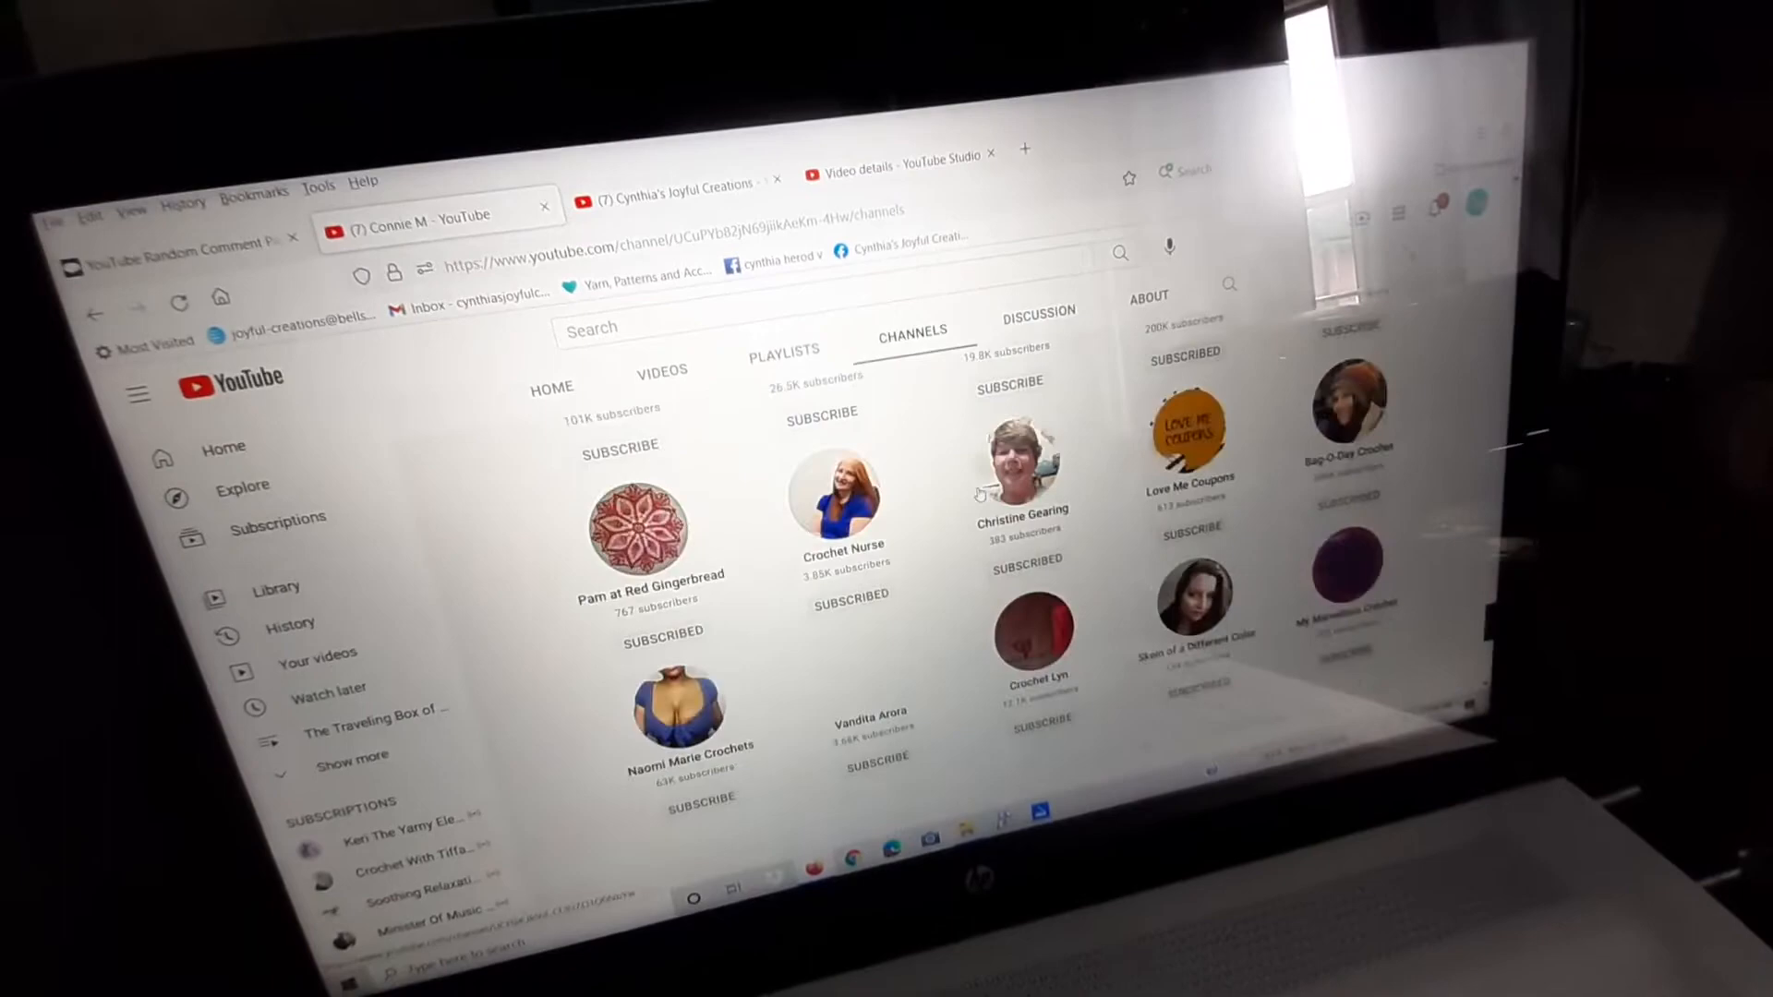
{"action": "scroll", "scroll_direction": "down", "scroll_amount": 3}
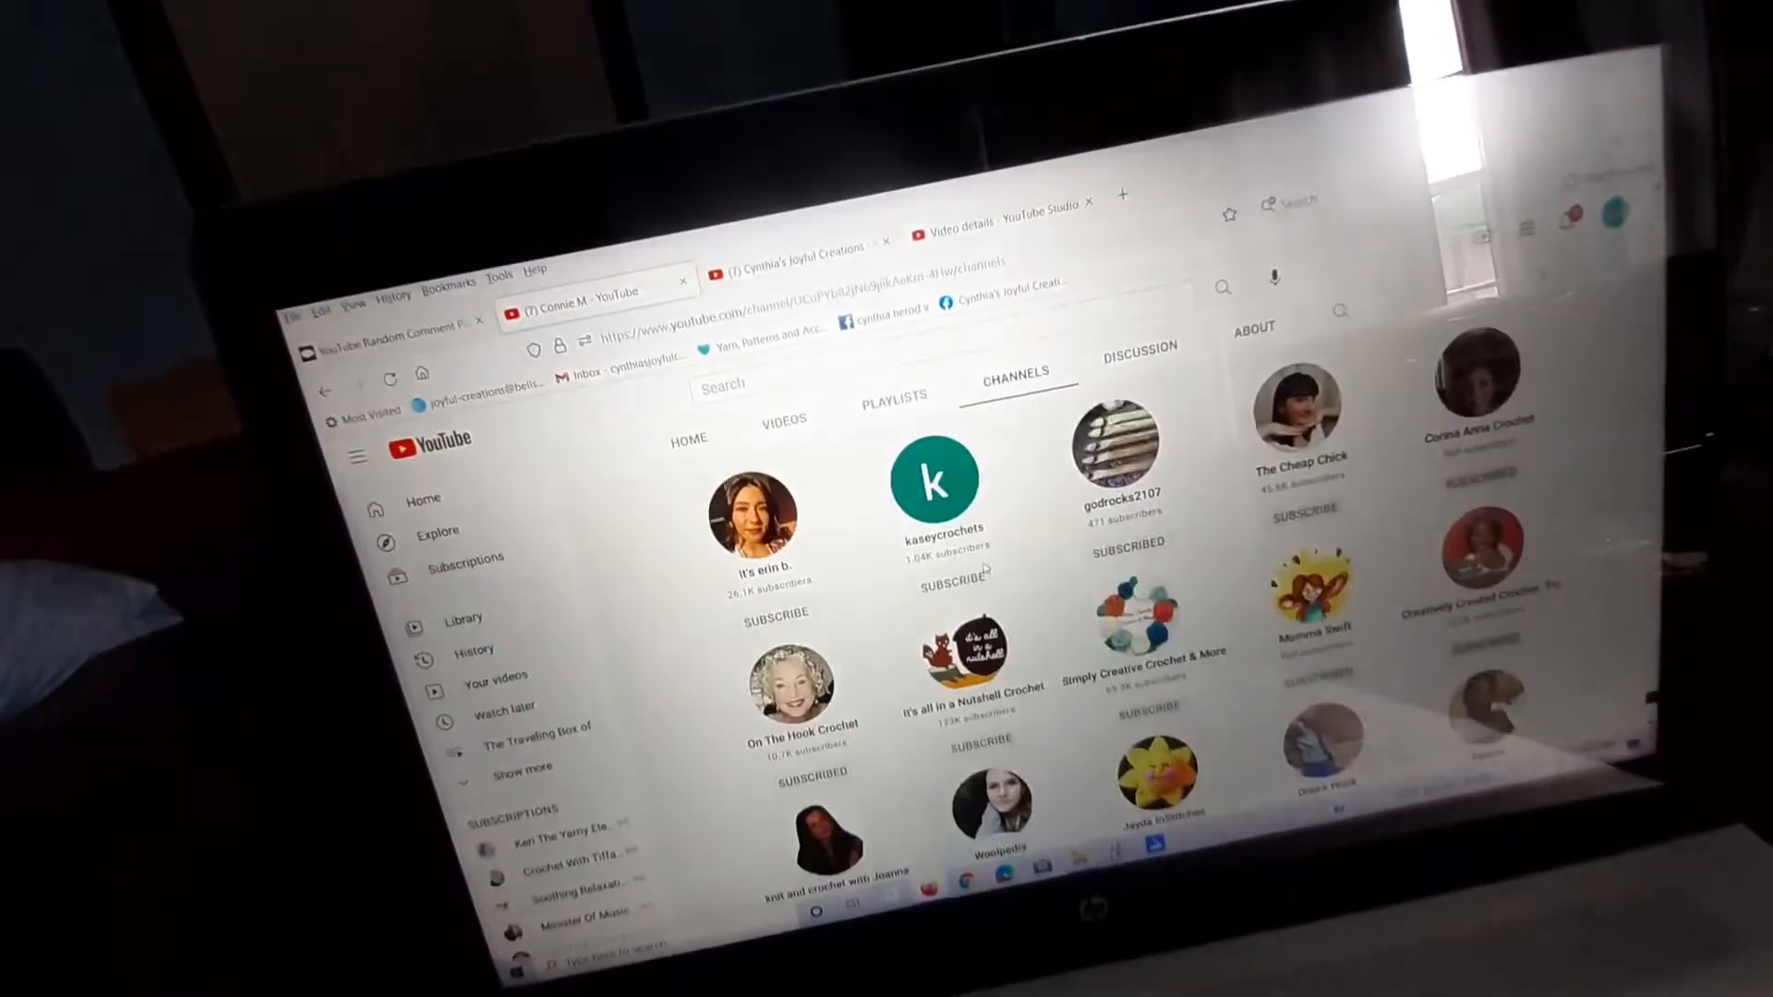
{"action": "scroll", "scroll_direction": "down", "scroll_amount": 3}
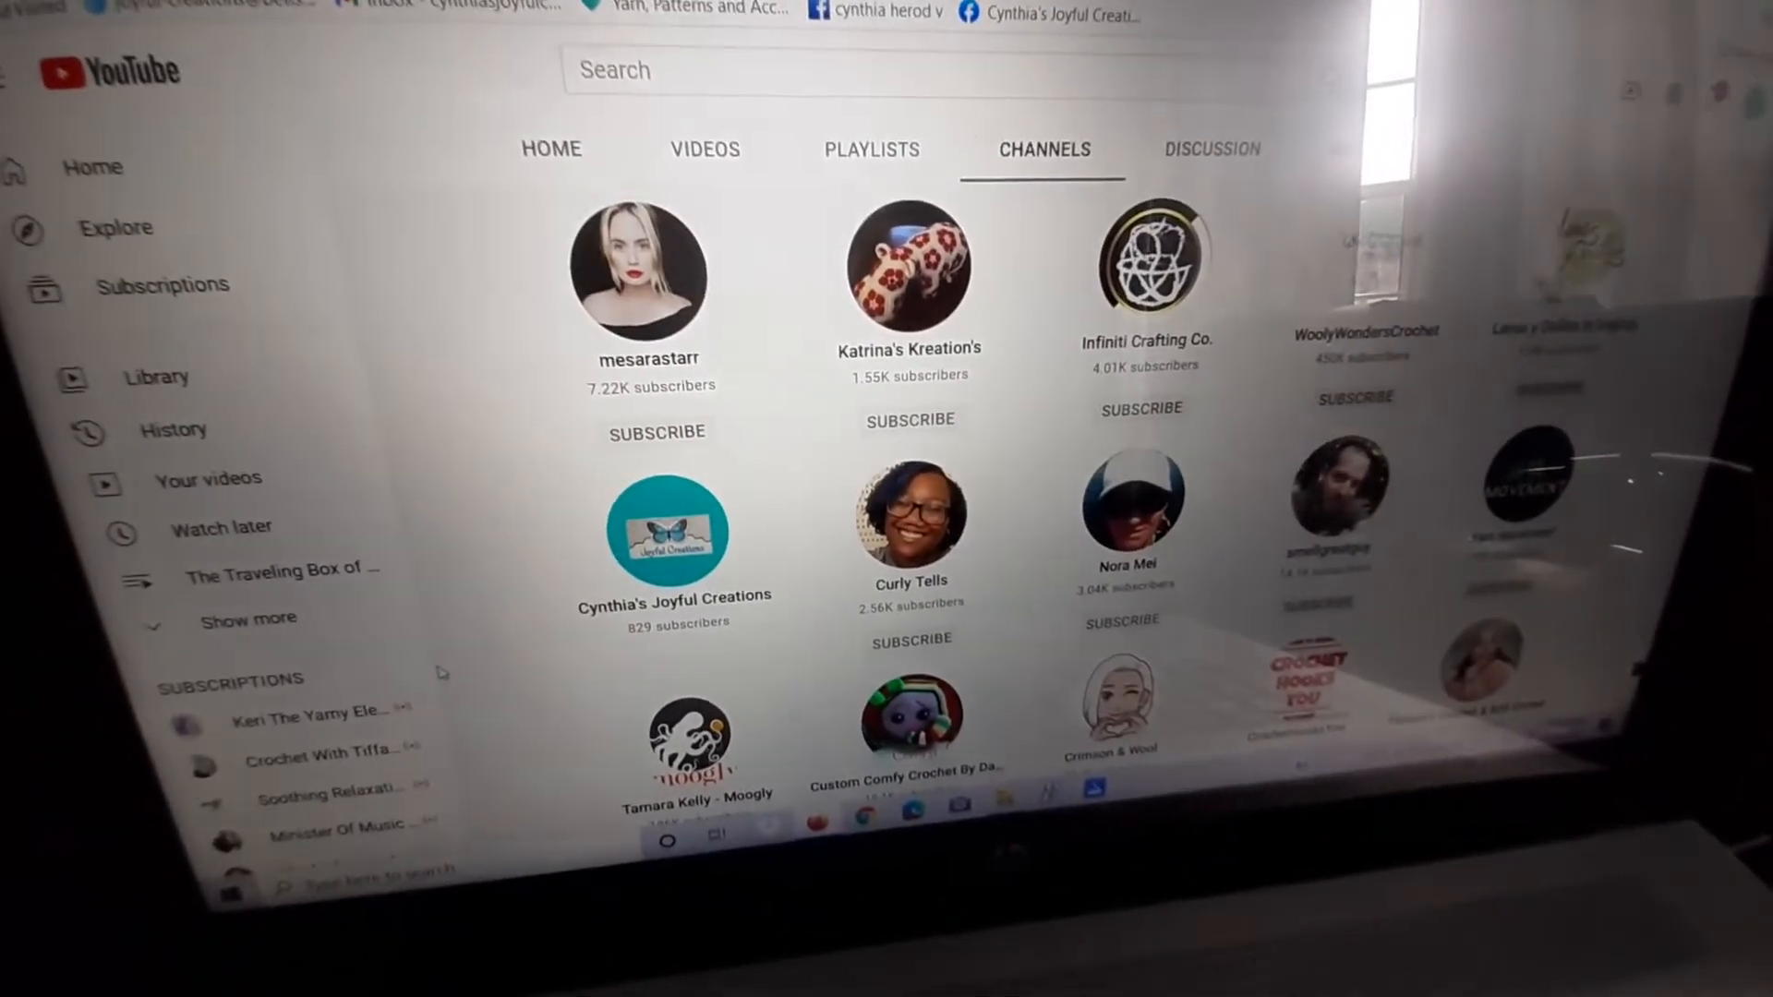
{"action": "scroll", "scroll_direction": "down", "scroll_amount": 3}
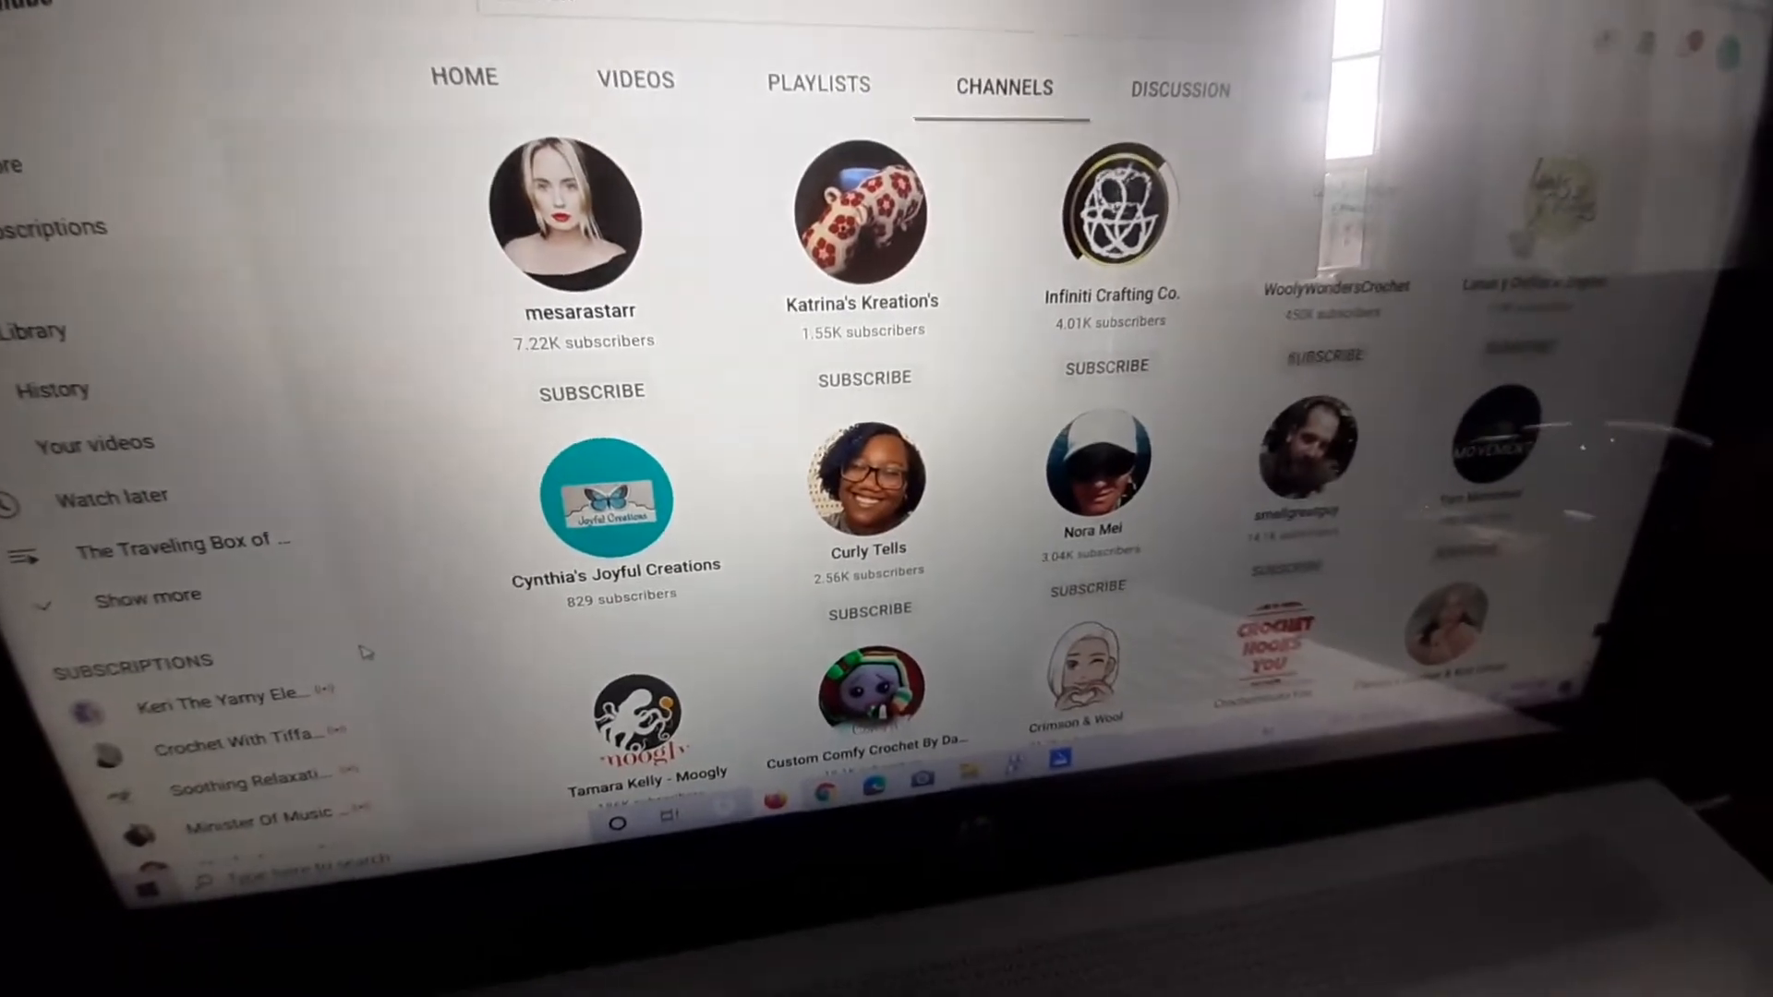
{"action": "scroll", "scroll_direction": "down", "scroll_amount": 3}
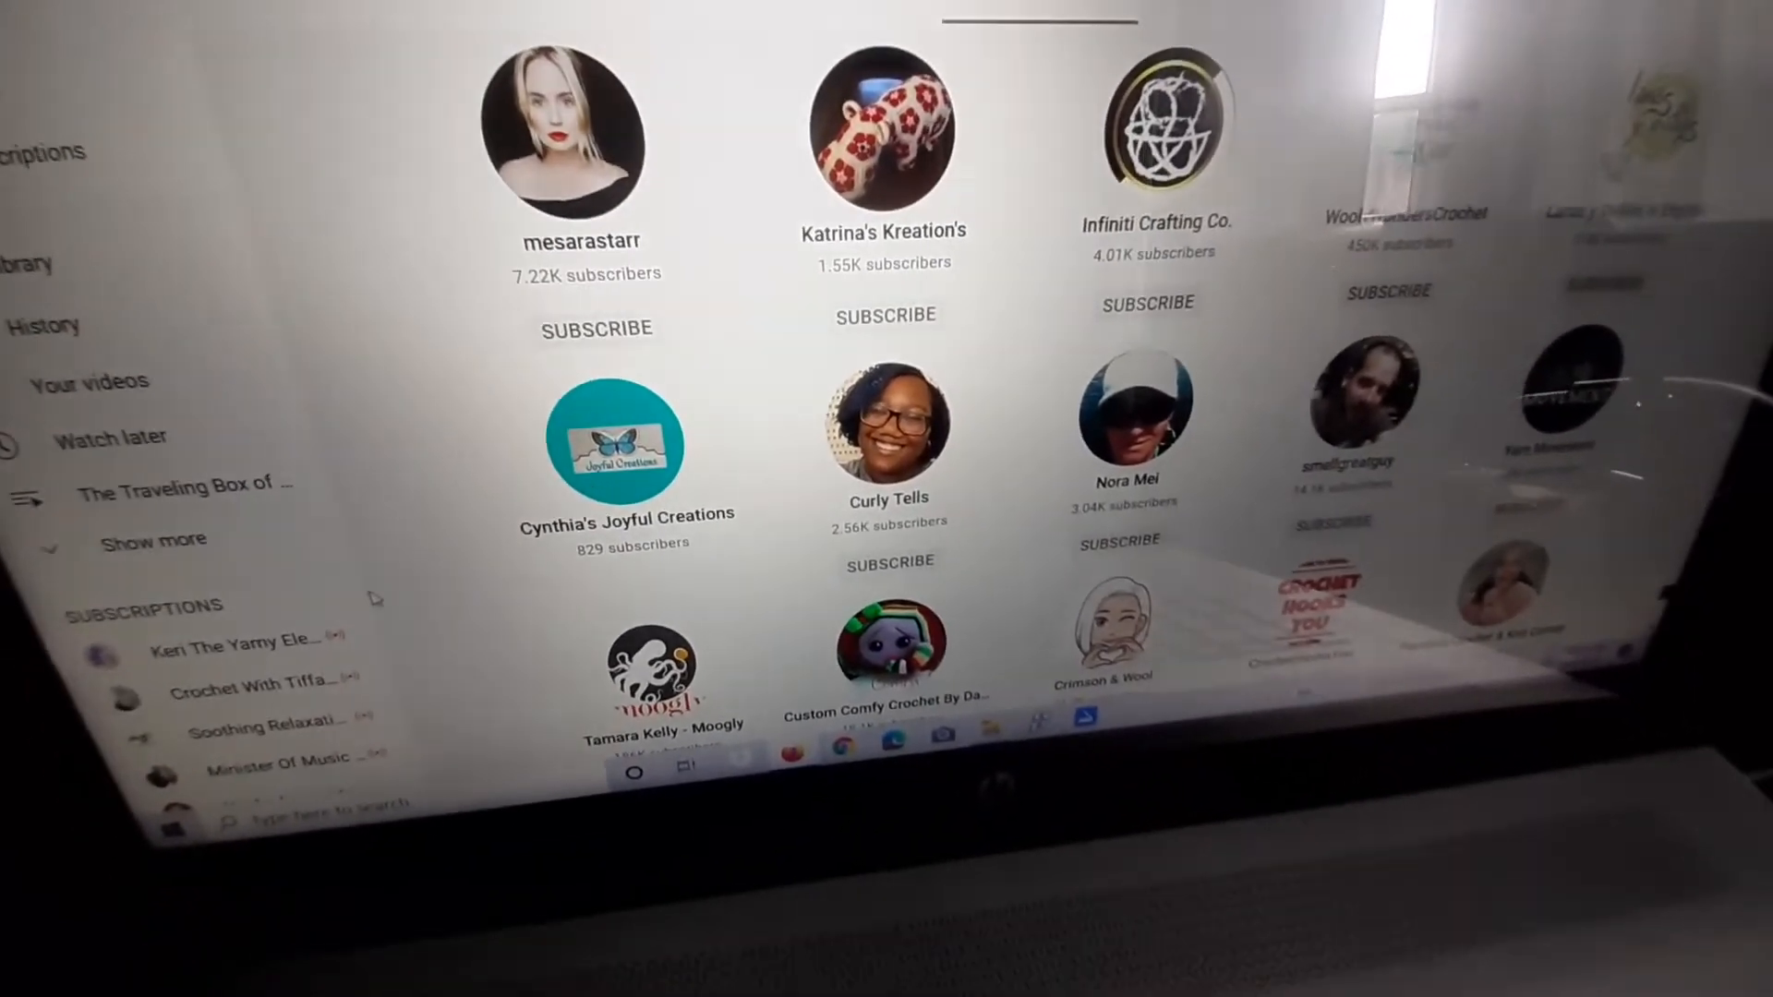